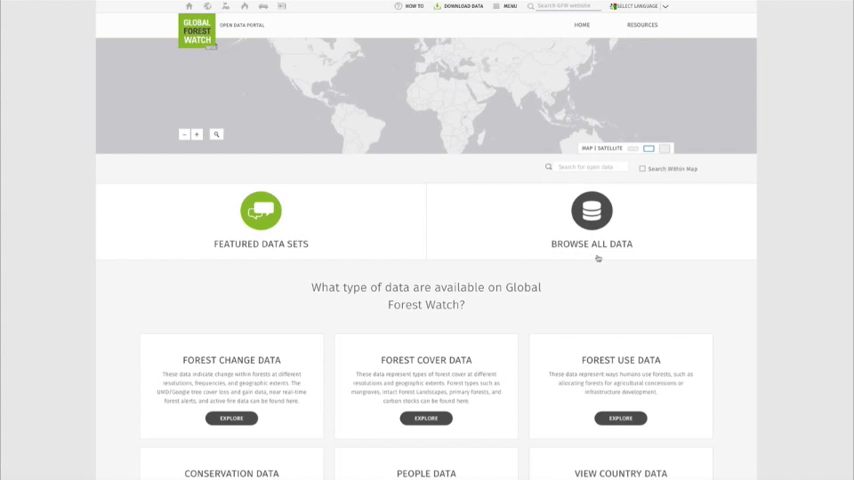
{"action": "mouse_move", "coordinate": [600, 258]}
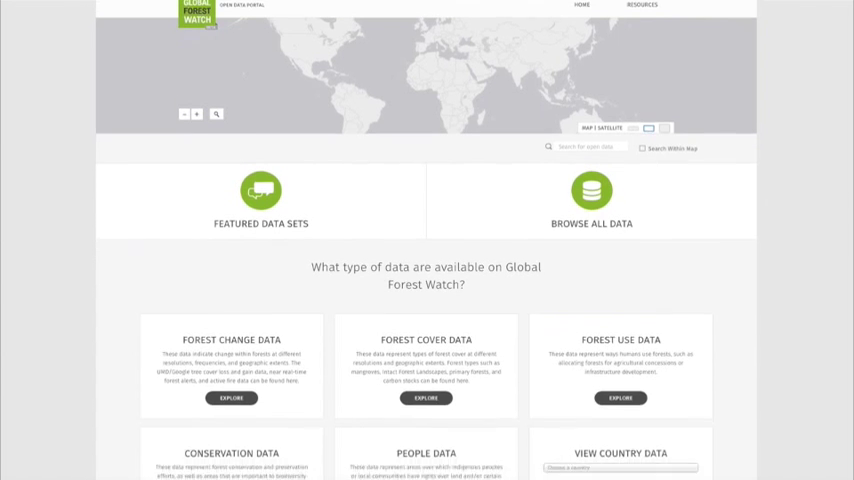
Browse the country list, then search the open data catalogue for 'mining'.
{"action": "scroll", "scroll_direction": "down", "scroll_amount": 3}
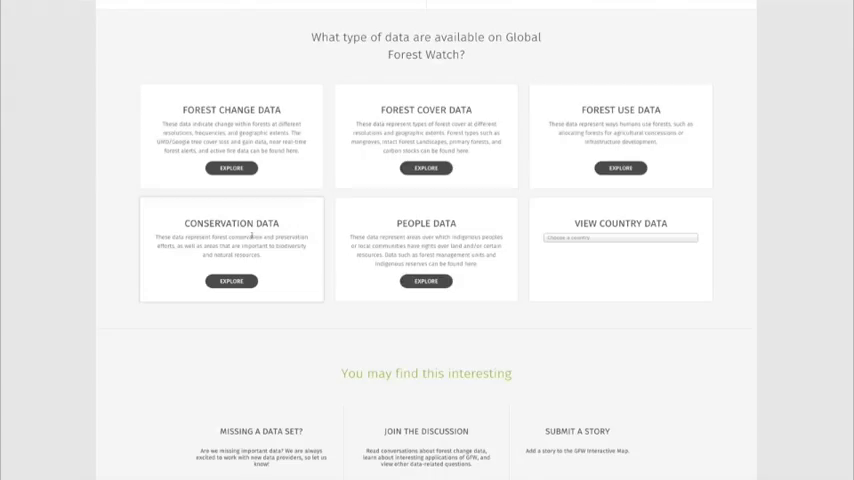
{"action": "mouse_move", "coordinate": [517, 167]}
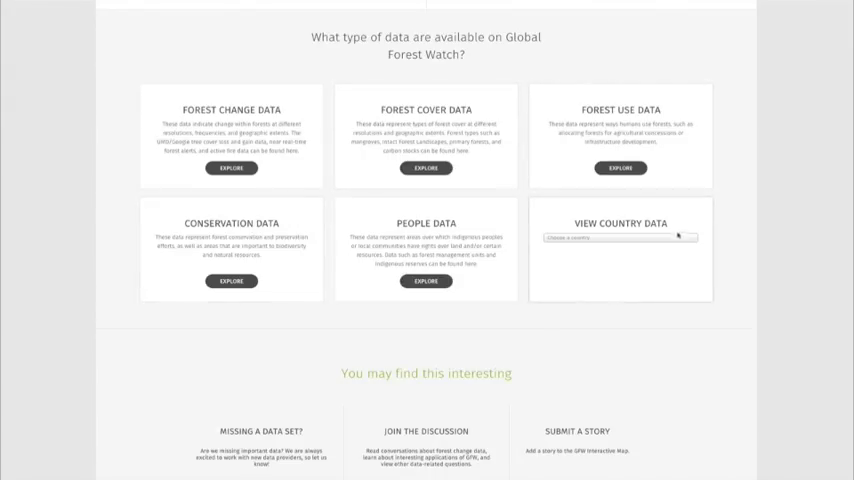
{"action": "left_click", "coordinate": [620, 237]}
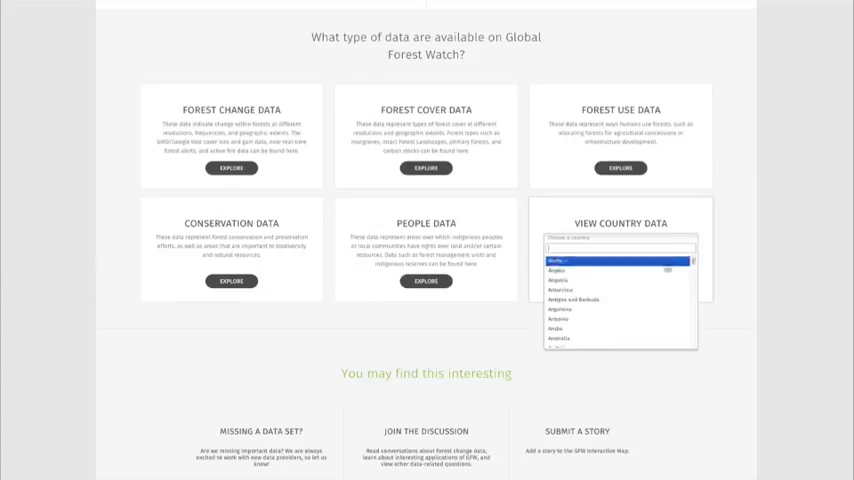
{"action": "scroll", "scroll_direction": "down", "scroll_amount": 3}
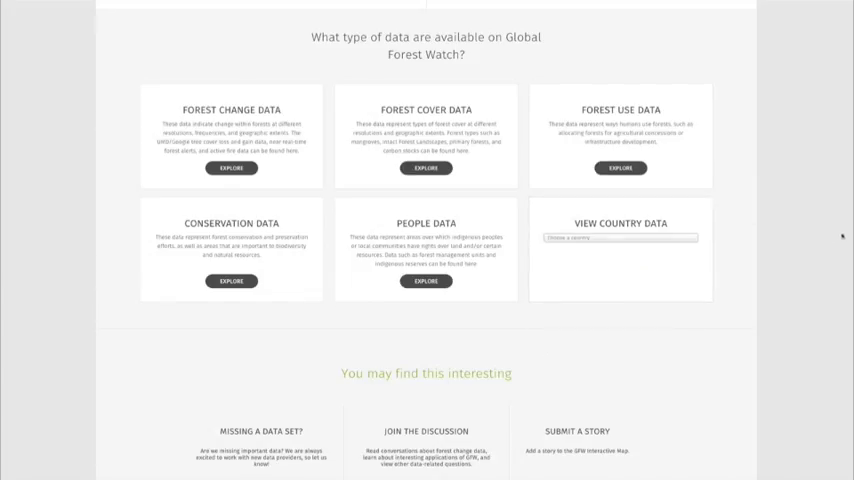
{"action": "scroll", "scroll_direction": "up", "scroll_amount": 3}
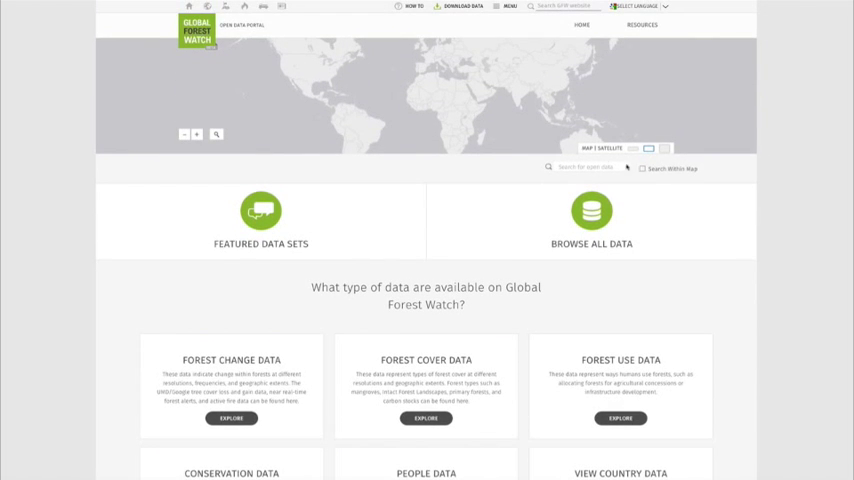
{"action": "left_click", "coordinate": [595, 167]}
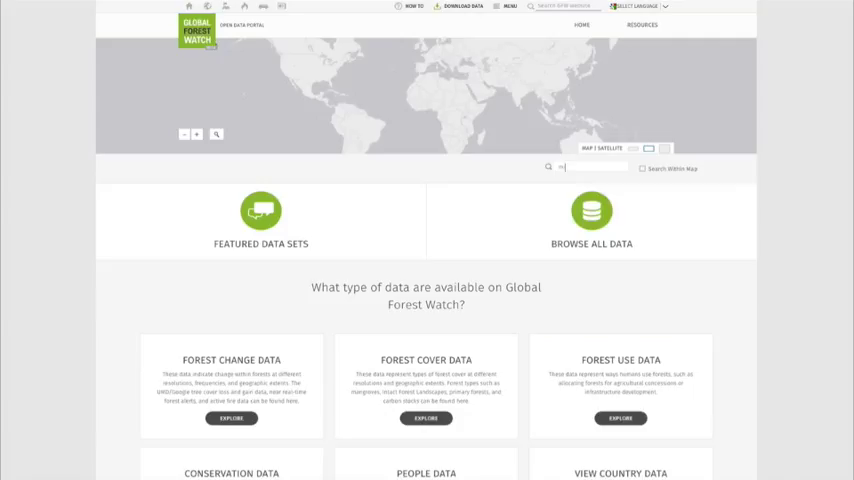
{"action": "type", "text": "mining"}
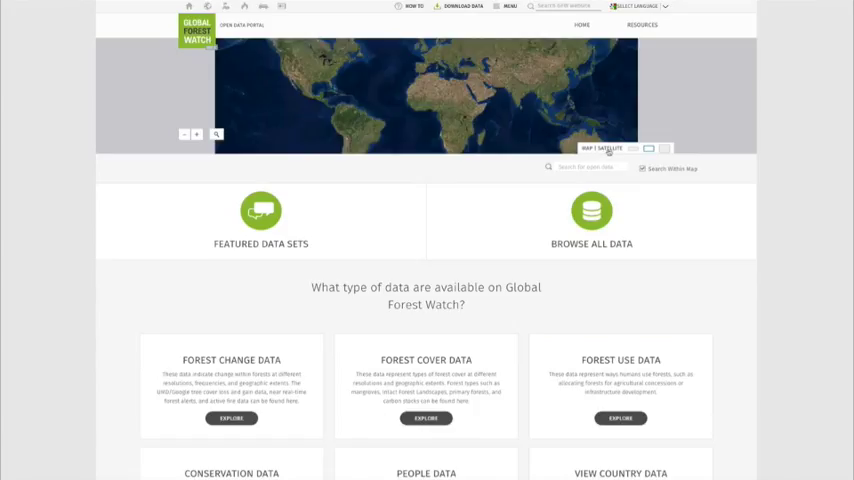
Enlarge the map, pan and zoom to Central America, and search for 'logg'.
{"action": "left_click", "coordinate": [587, 148]}
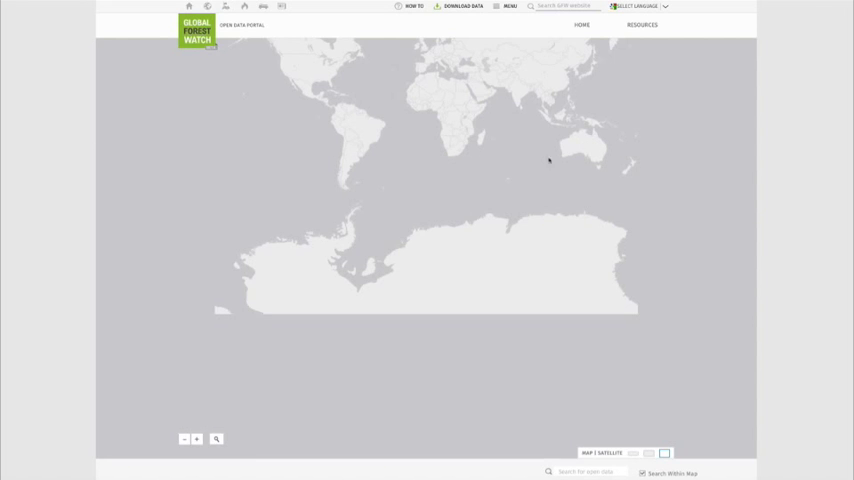
{"action": "left_click_drag", "start_coordinate": [548, 160], "coordinate": [309, 108]}
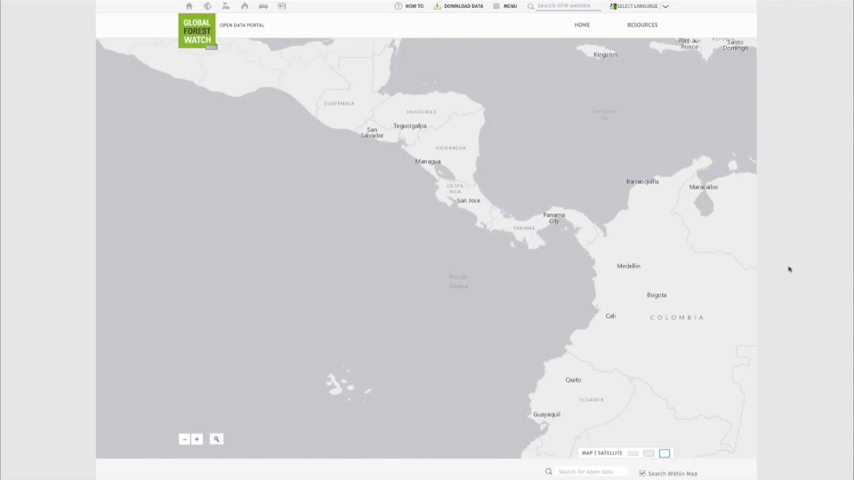
{"action": "scroll", "scroll_direction": "down", "scroll_amount": 3}
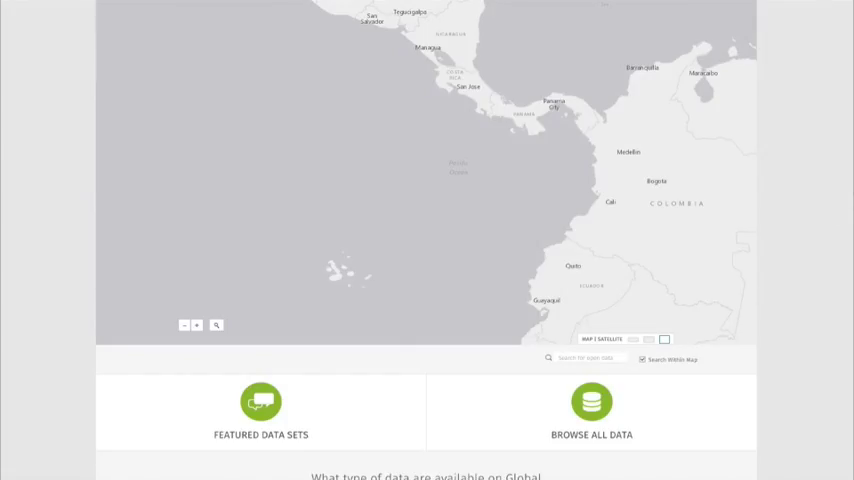
{"action": "type", "text": "logg"}
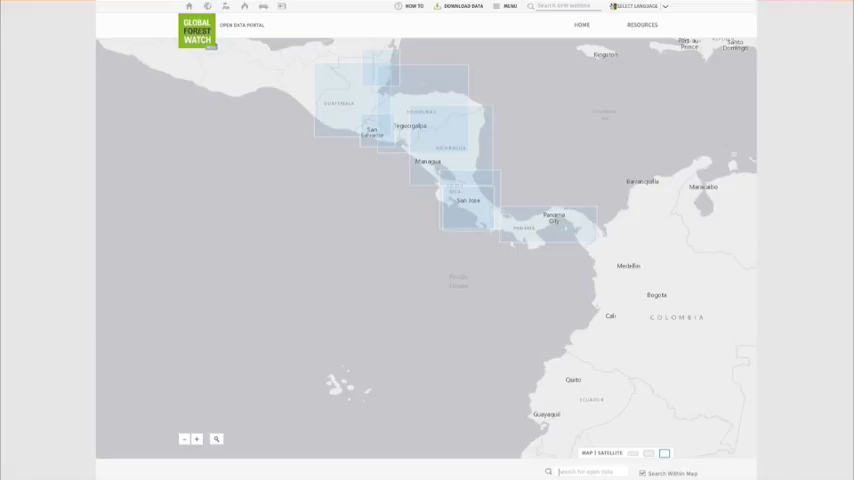
{"action": "mouse_move", "coordinate": [776, 334]}
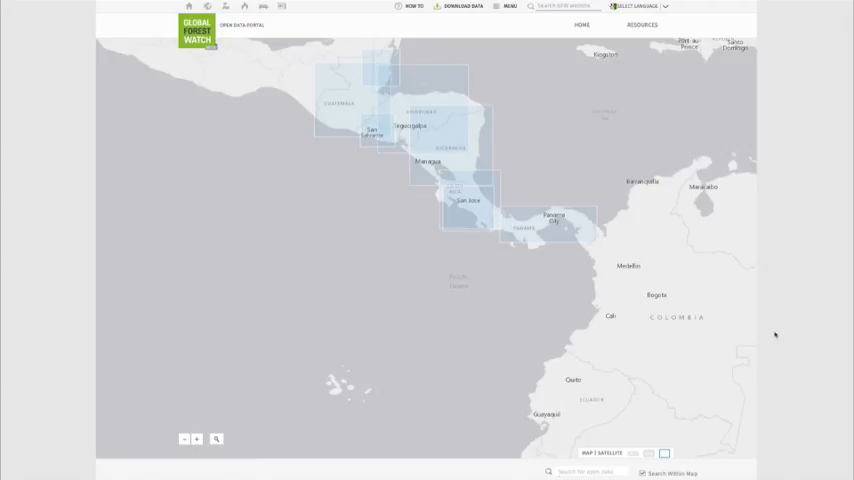
{"action": "mouse_move", "coordinate": [736, 291]}
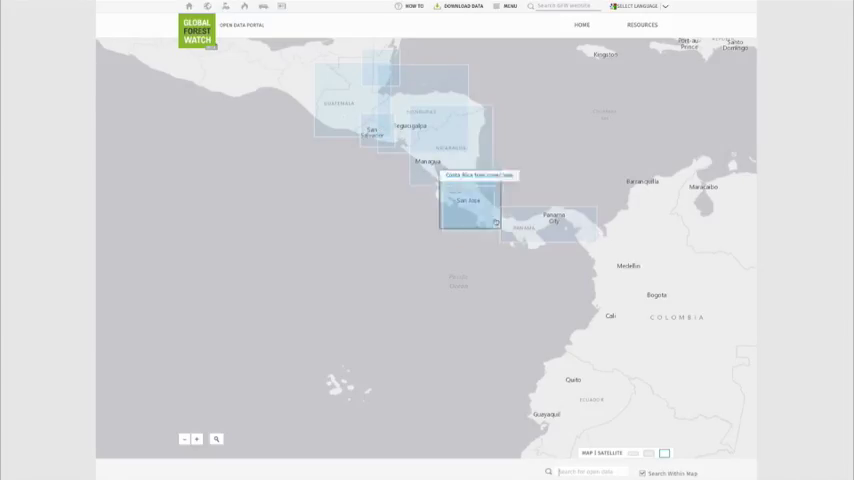
{"action": "mouse_move", "coordinate": [572, 283]}
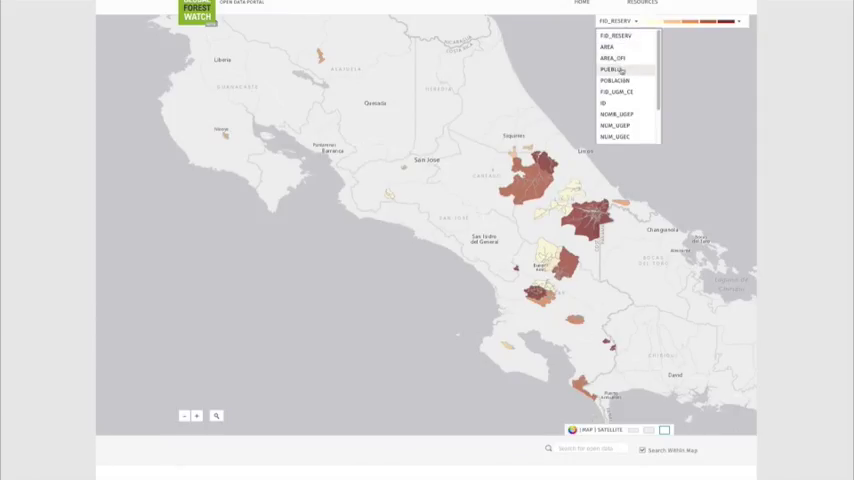
Shade the Costa Rica indigenous territories map by the PUEBLO attribute.
{"action": "left_click", "coordinate": [612, 70]}
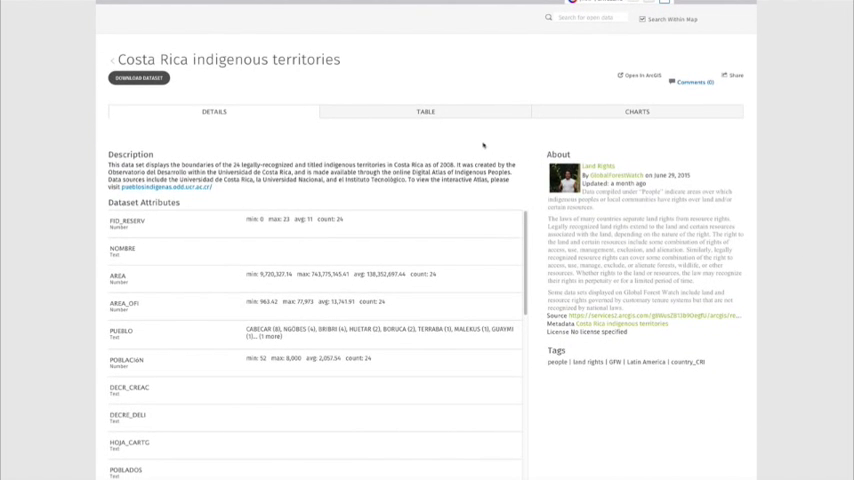
Show the territories as a table with Filter by Map View turned off.
{"action": "left_click", "coordinate": [425, 111]}
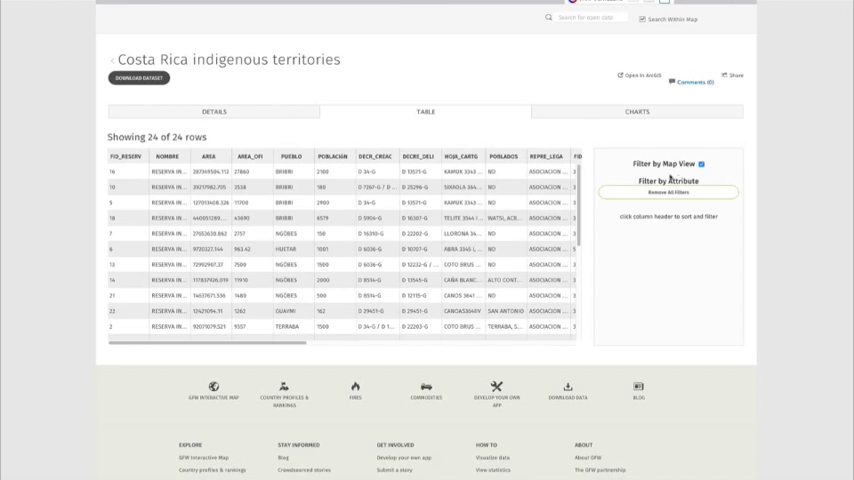
{"action": "mouse_move", "coordinate": [670, 173]}
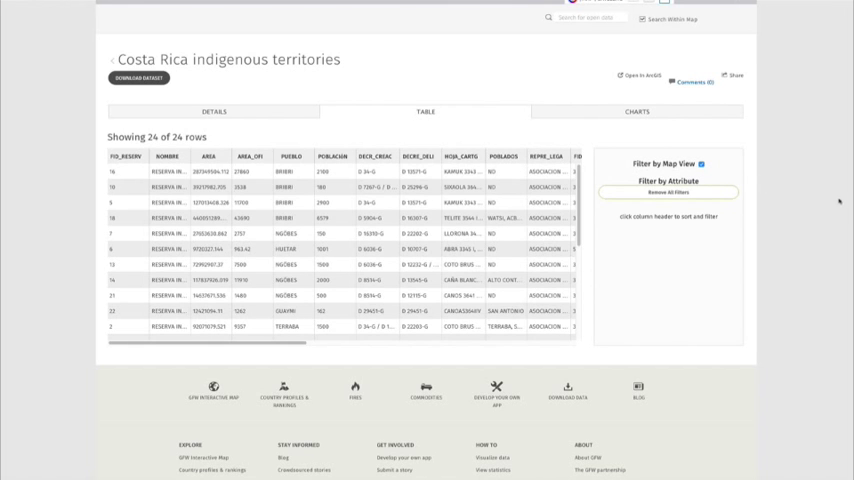
{"action": "scroll", "scroll_direction": "up", "scroll_amount": 3}
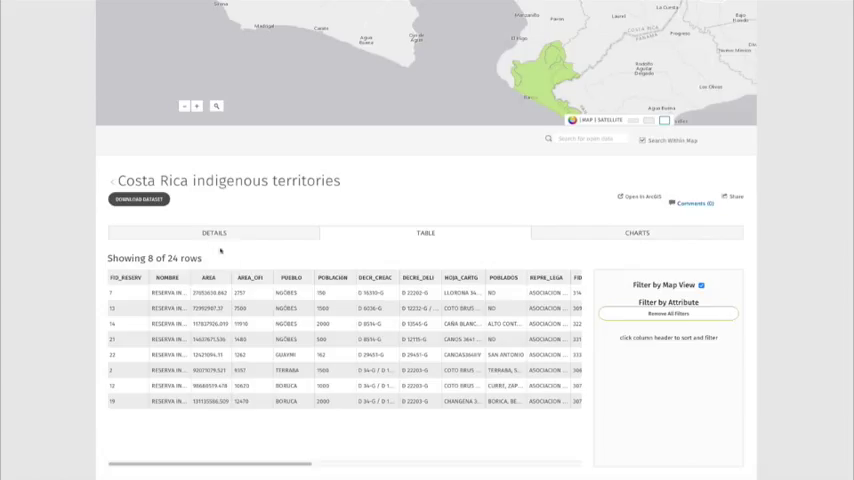
{"action": "left_click", "coordinate": [138, 199]}
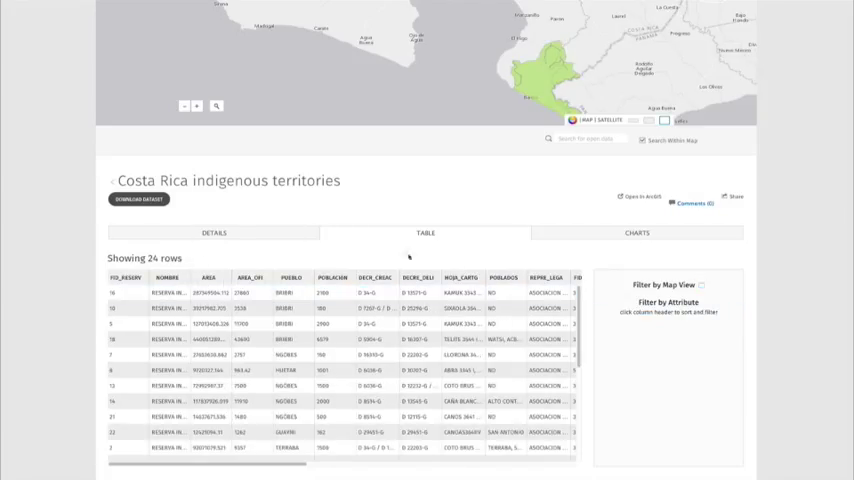
Filter the PUEBLO column to NGÖBES and BORUCA, and bring up Download Dataset formats.
{"action": "left_click", "coordinate": [251, 277]}
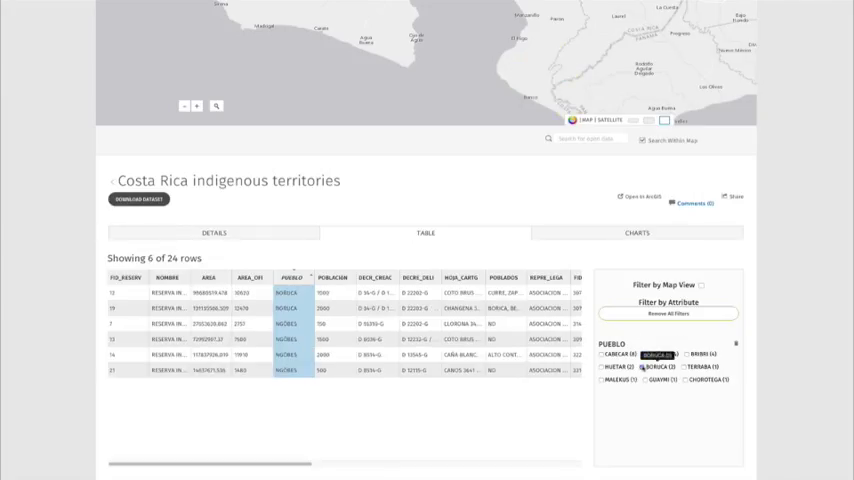
{"action": "left_click", "coordinate": [648, 354]}
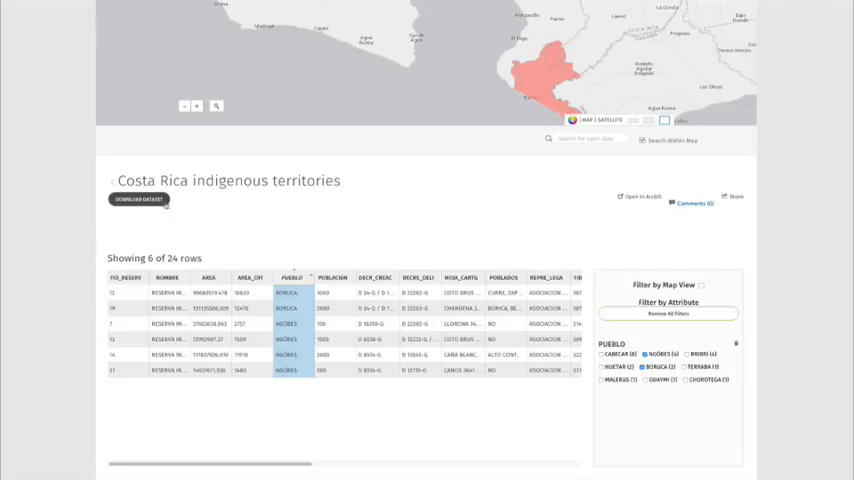
{"action": "left_click", "coordinate": [138, 199]}
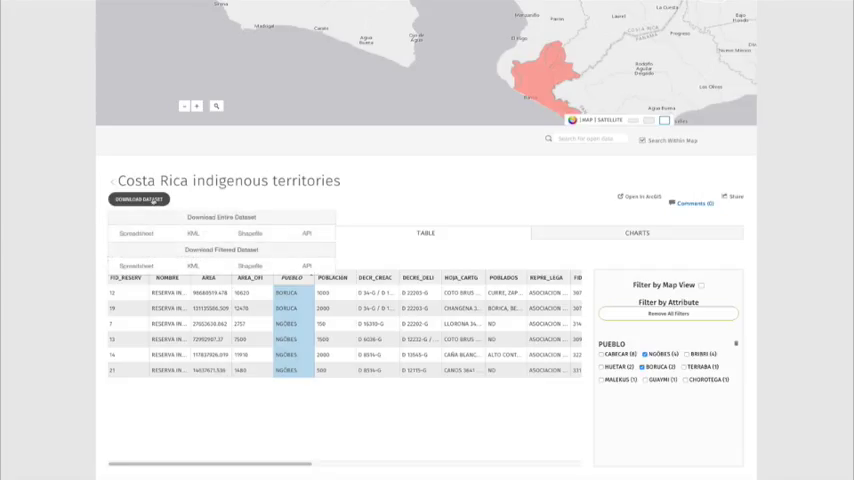